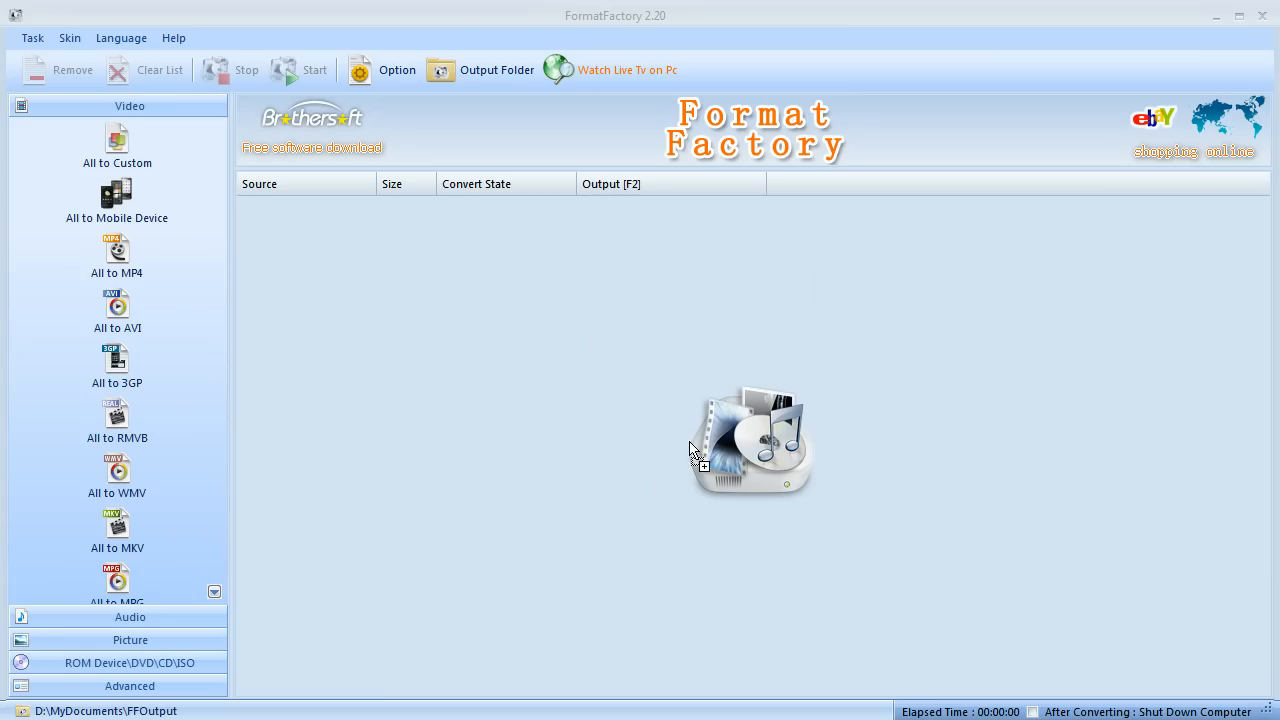
mouse_move(684, 450)
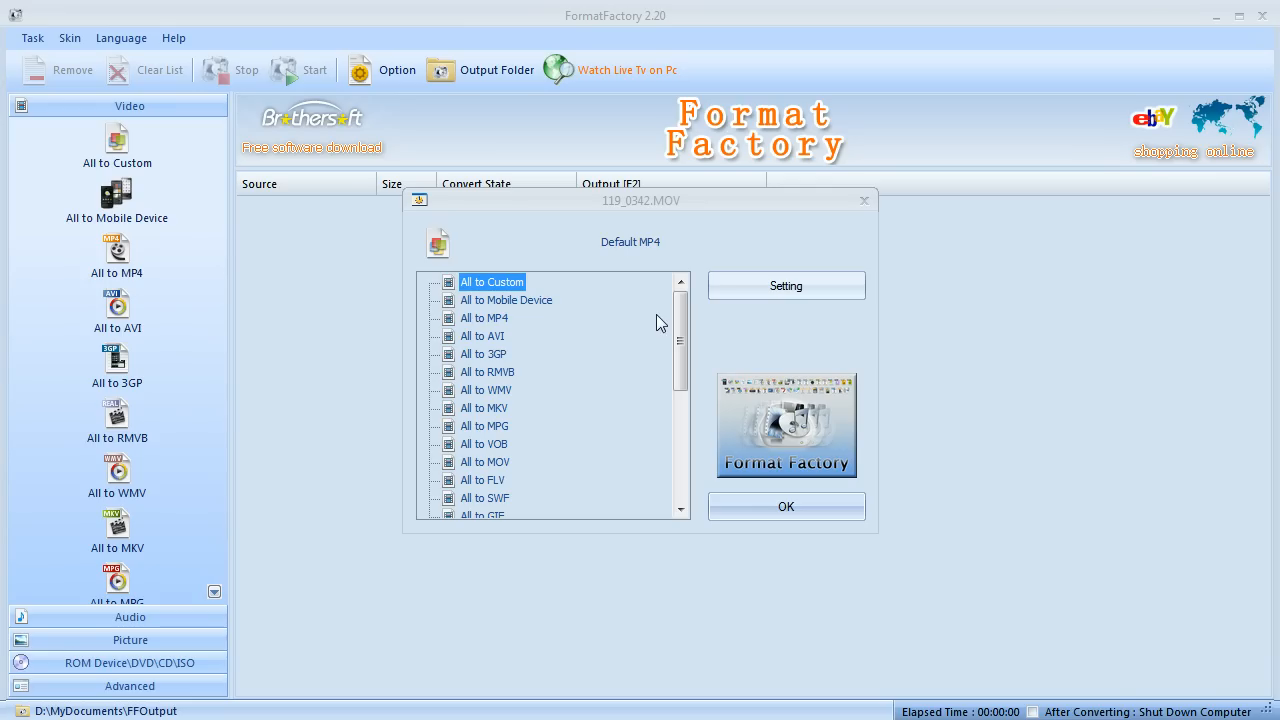
Step: Choose 'All to MP4' as the output format for 119_0342.MOV
click(484, 318)
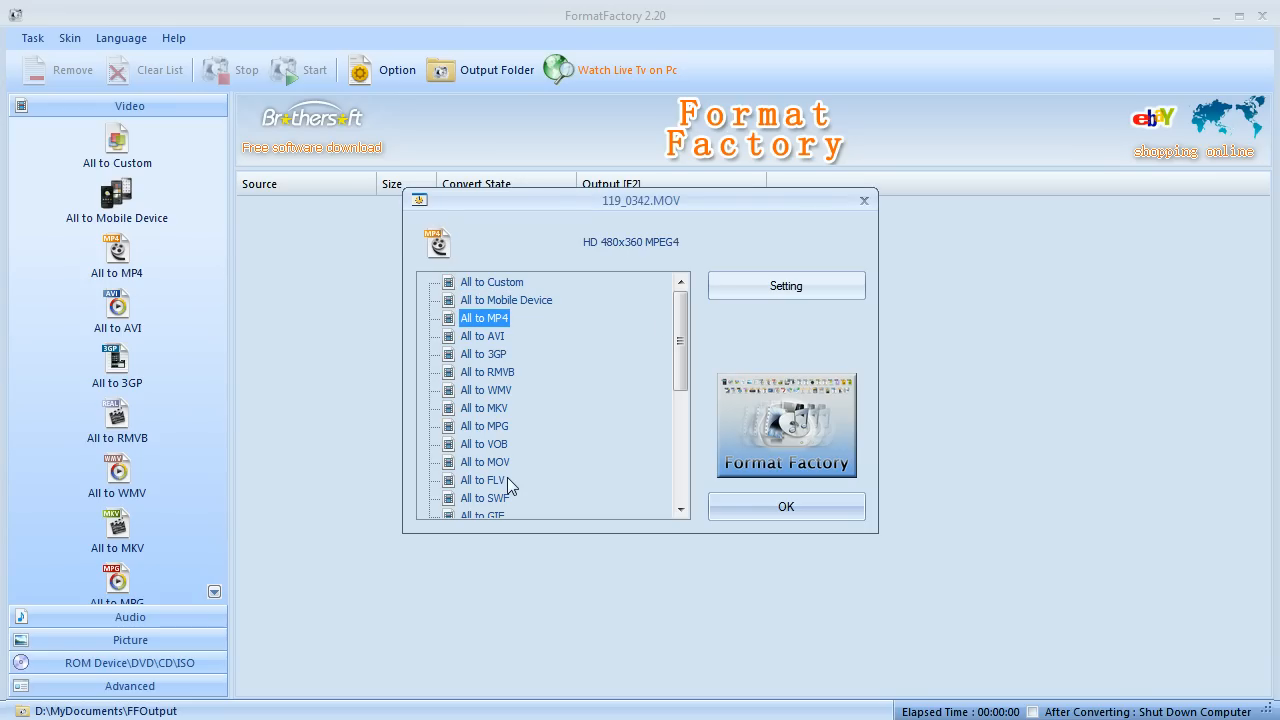
mouse_move(828, 270)
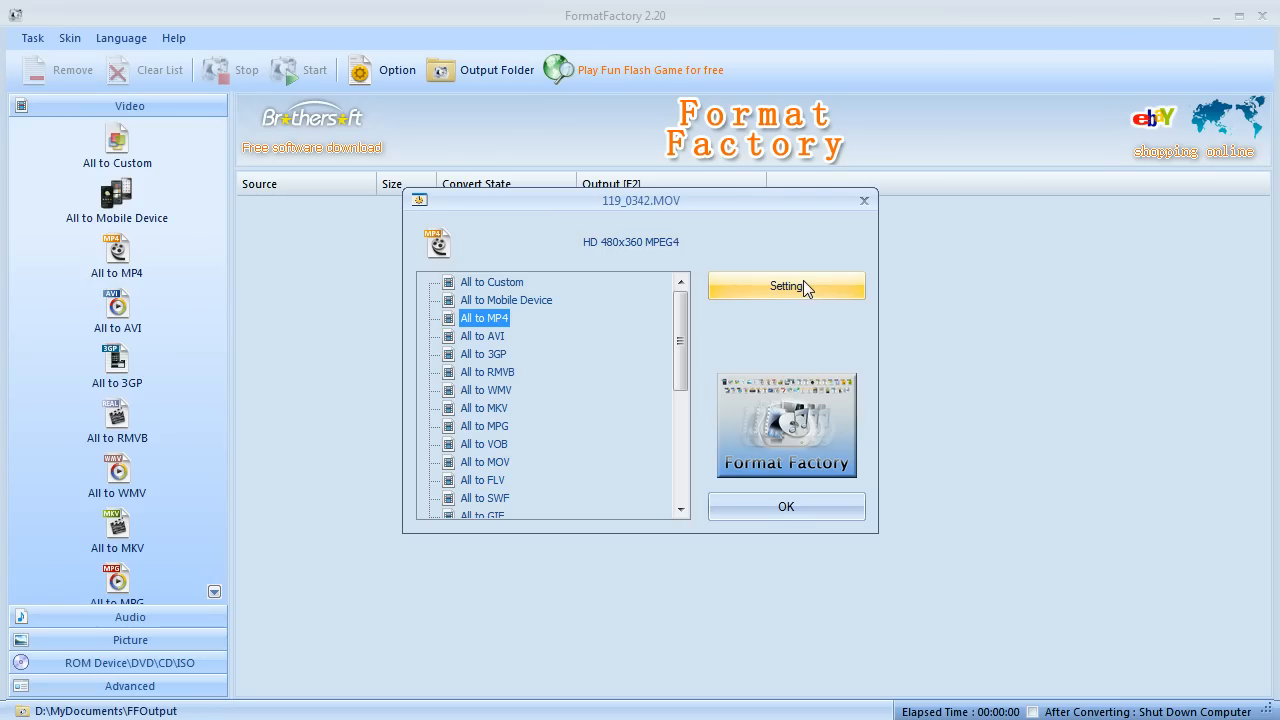
Step: Set the MP4 video encoder to AVC(H264) and queue the 119_0342.MOV task
click(786, 286)
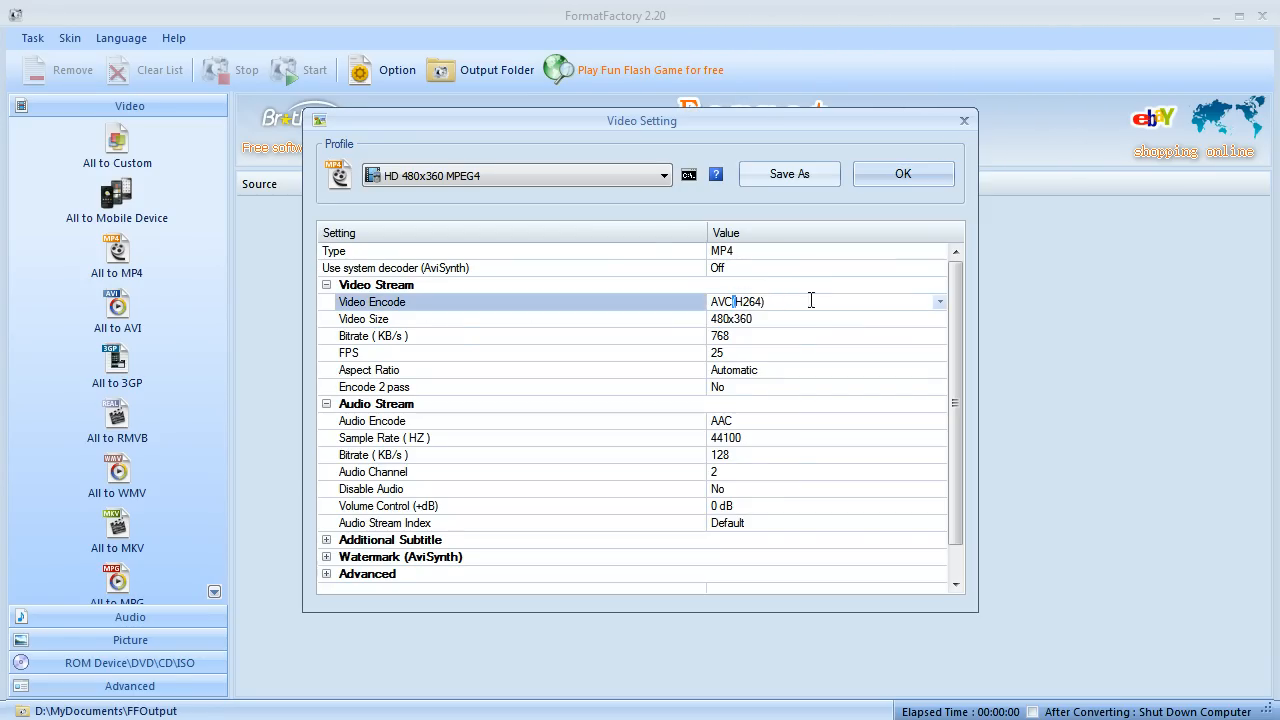
click(938, 300)
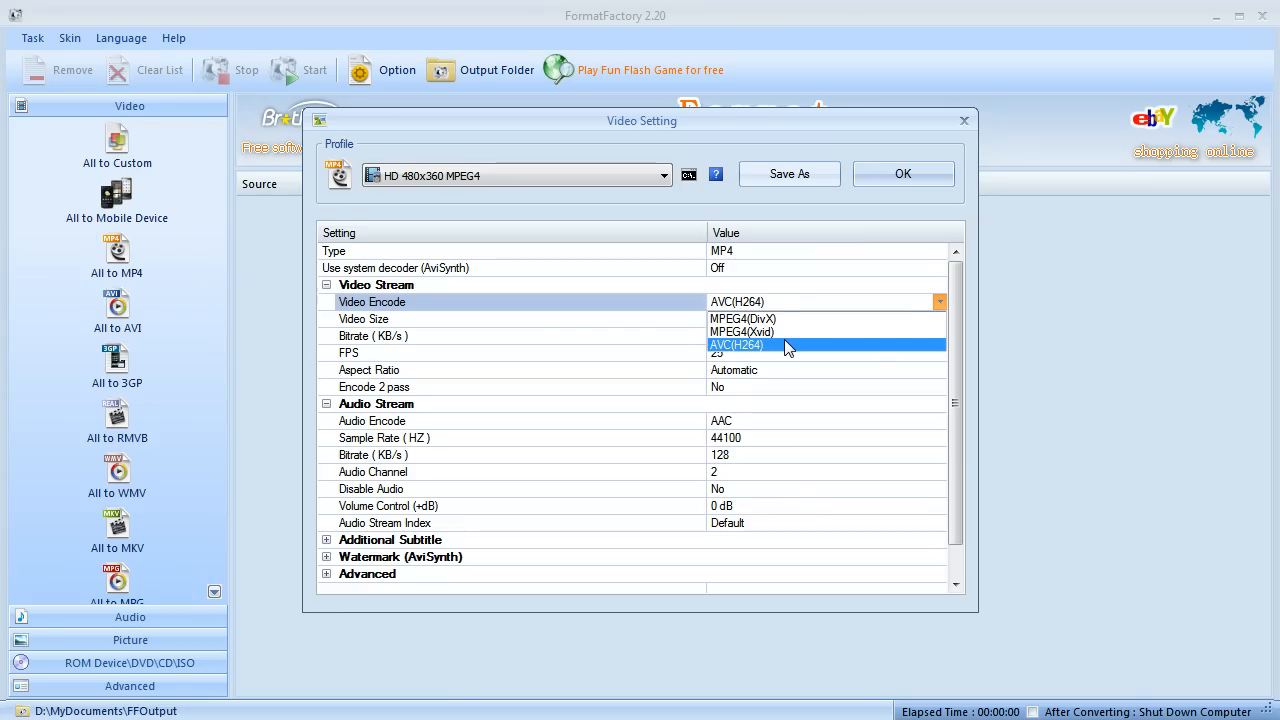
click(736, 344)
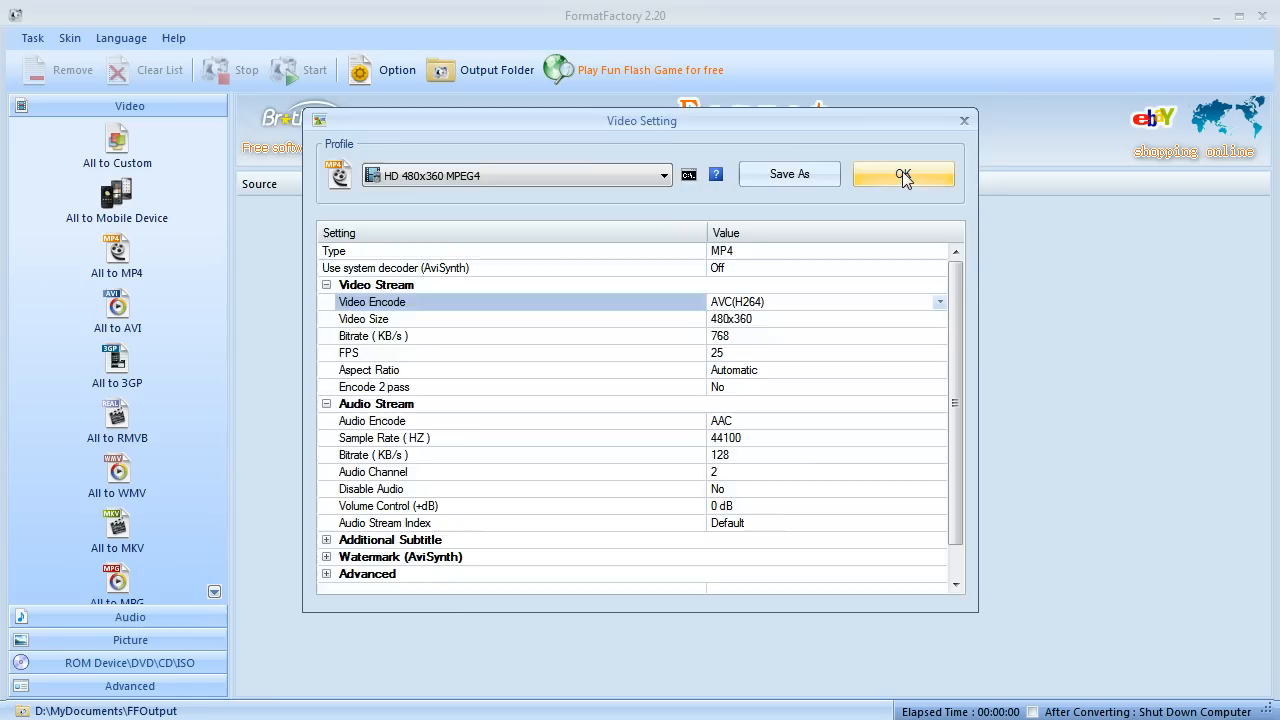
click(902, 174)
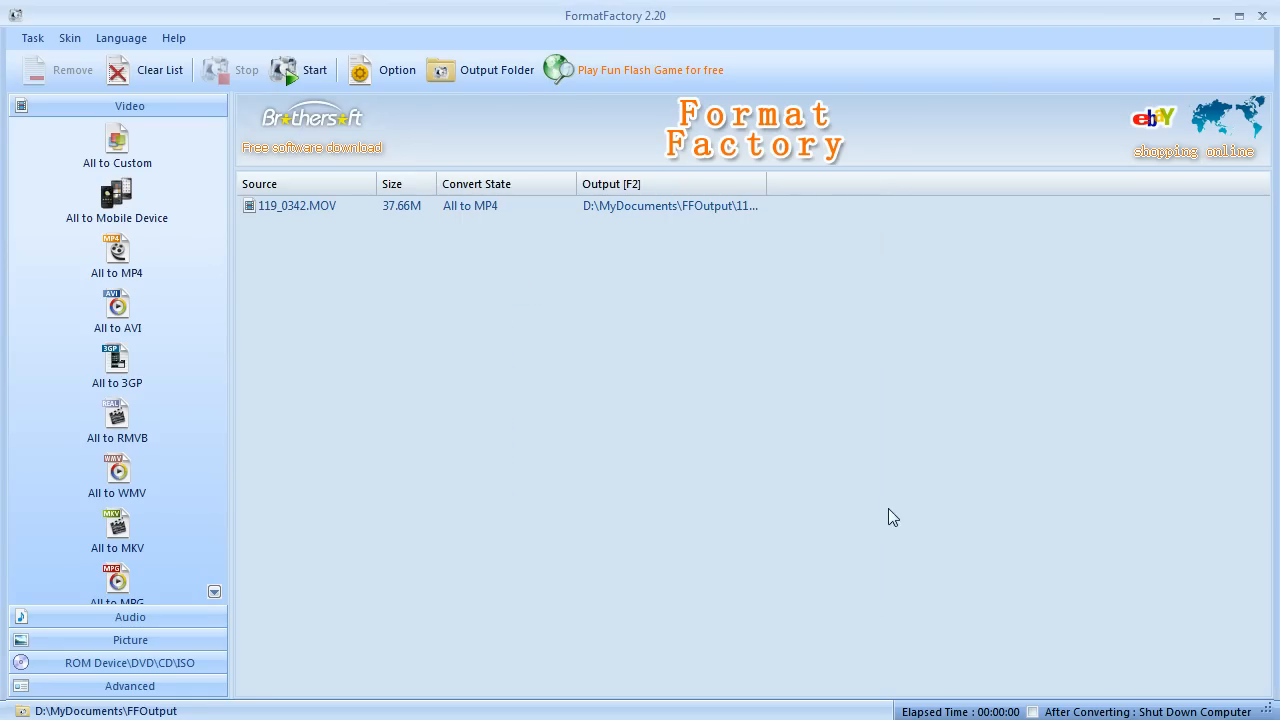
Step: Trim the queued task's output range to 00:00:00–00:00:11 via Output Setting
right_click(296, 204)
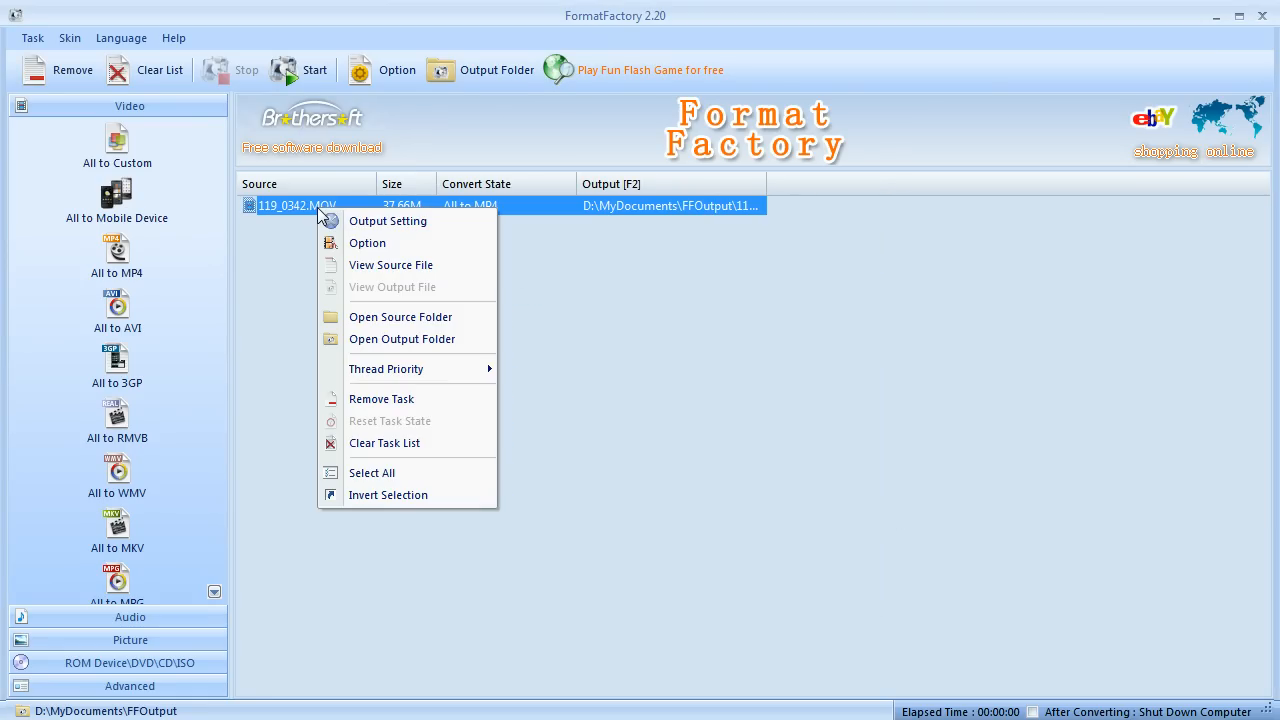
mouse_move(276, 434)
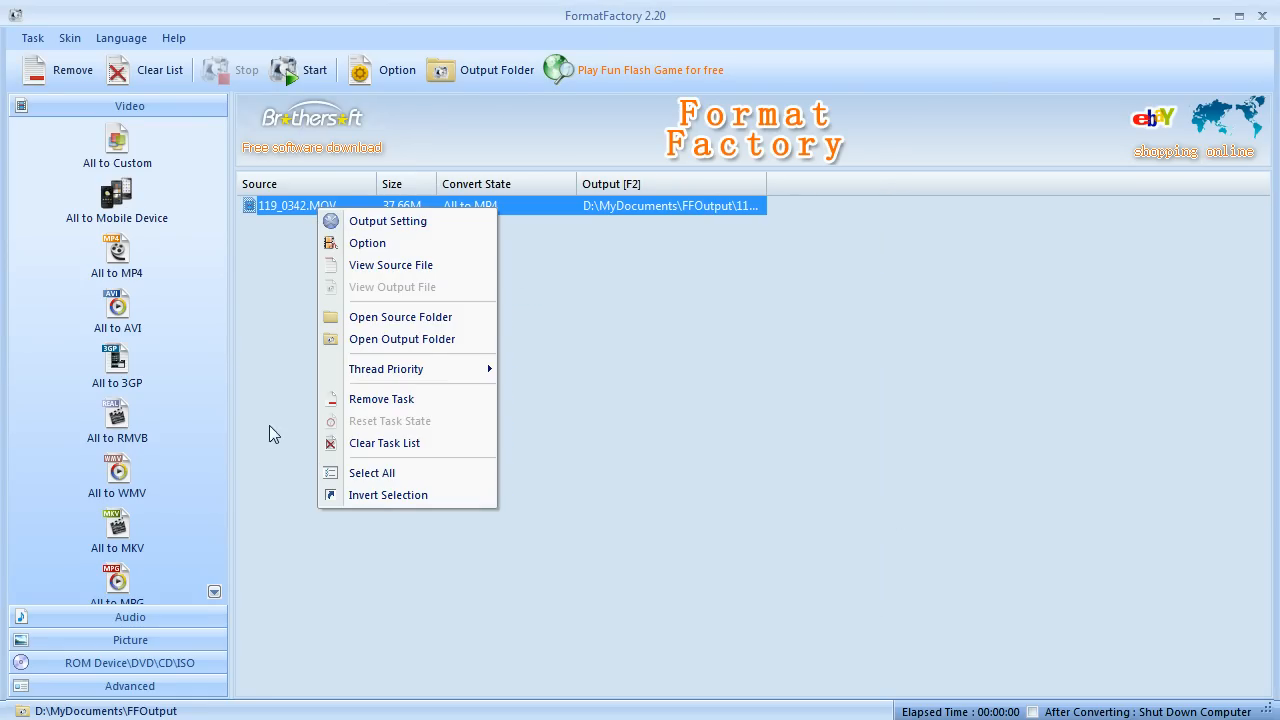
click(388, 220)
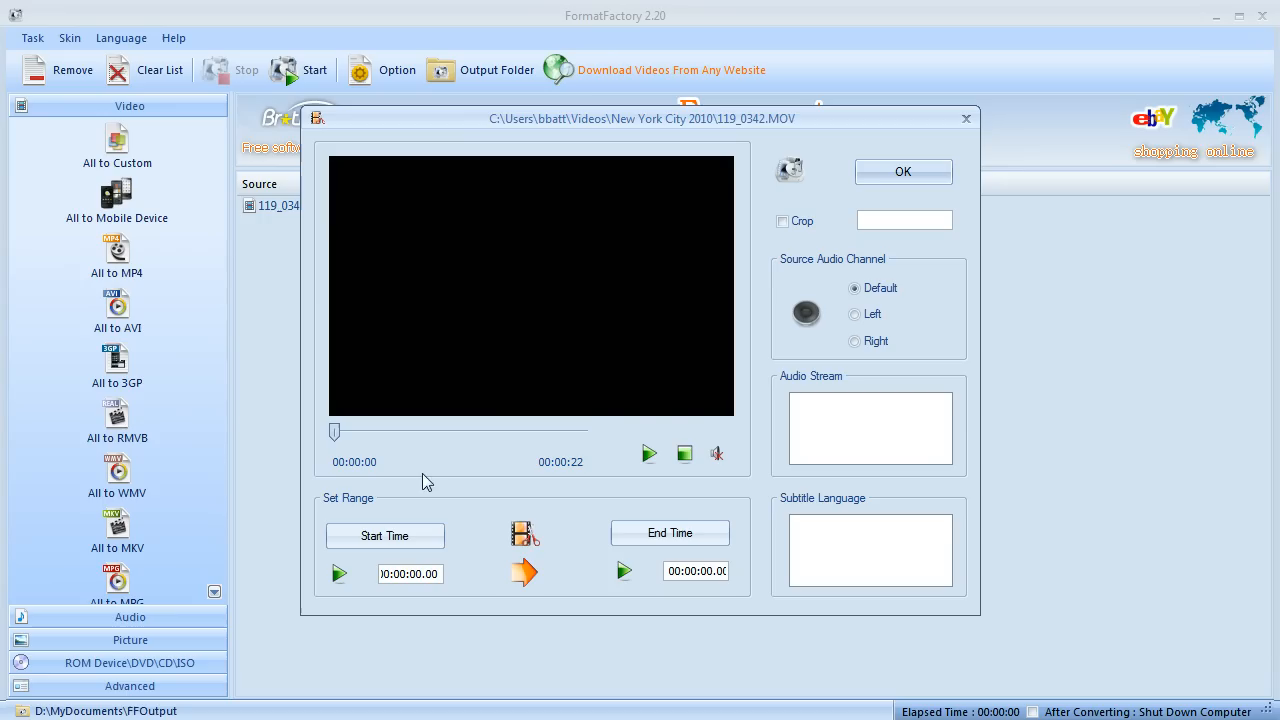
mouse_move(596, 468)
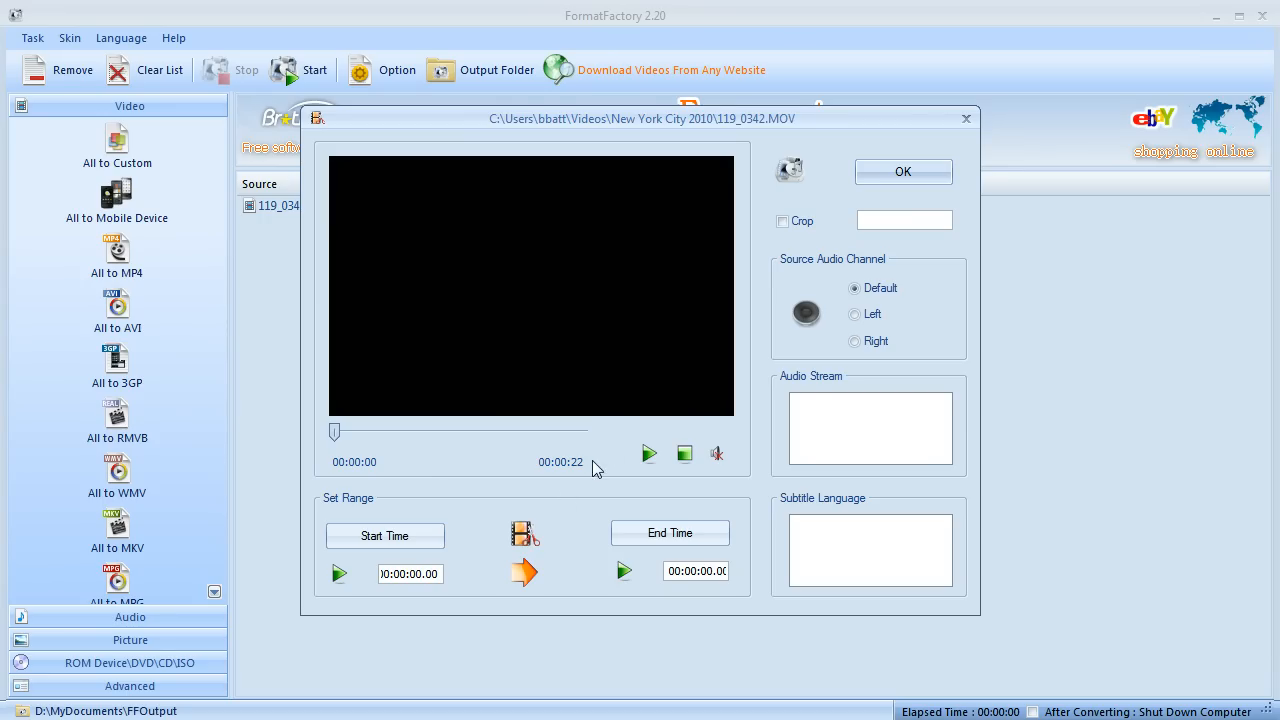
mouse_move(416, 560)
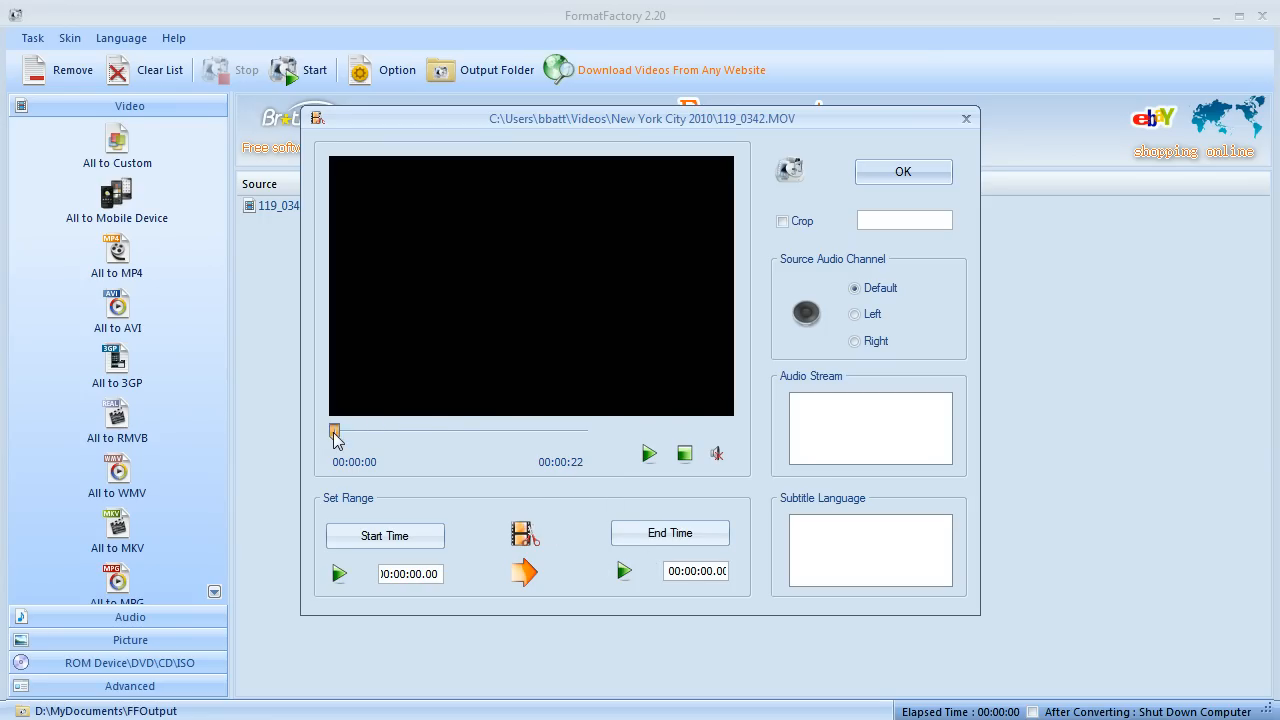
drag(336, 432, 460, 432)
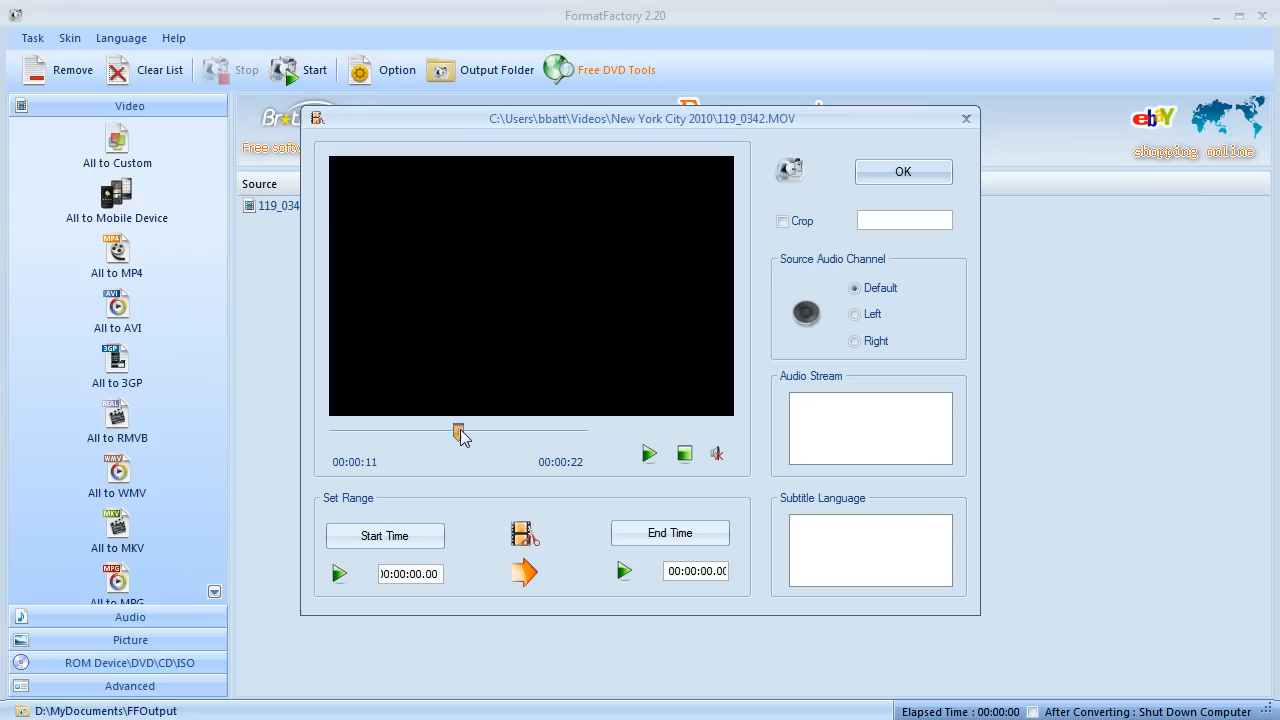
click(668, 532)
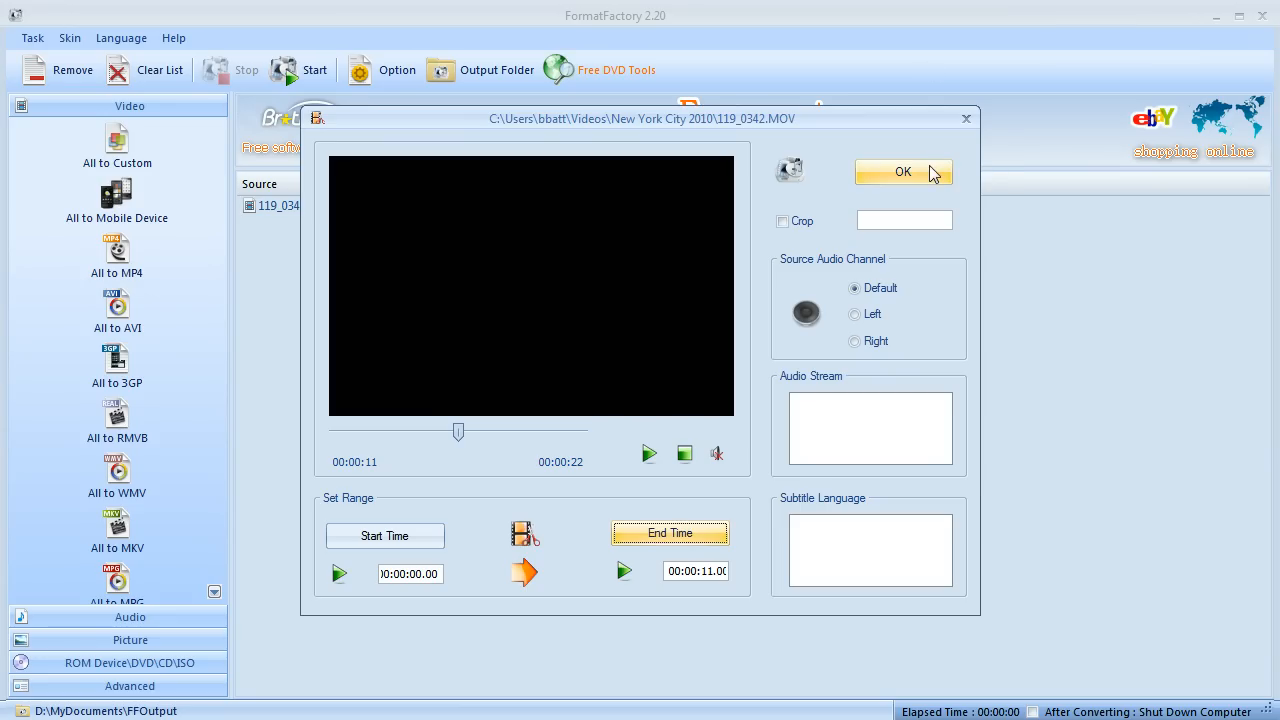
click(902, 172)
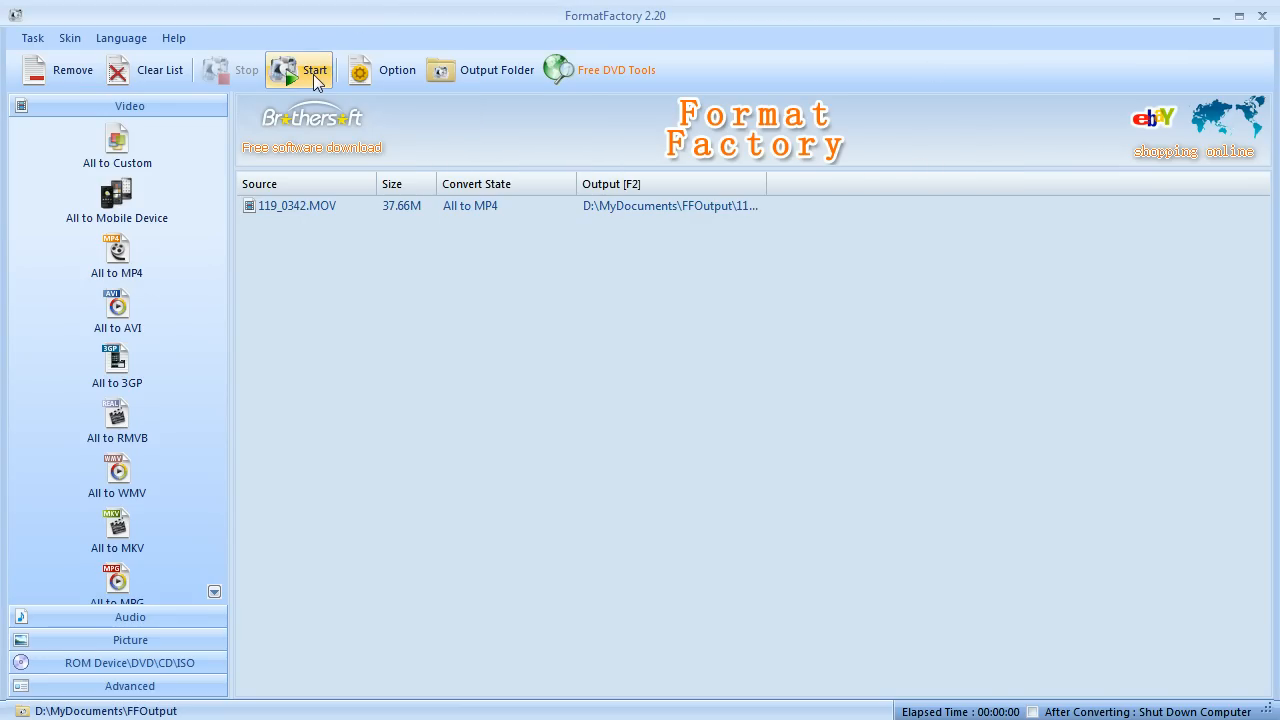
Step: Convert the first clip, then queue 119_0342.MOV again as MP4 with AVC(H264)
click(316, 70)
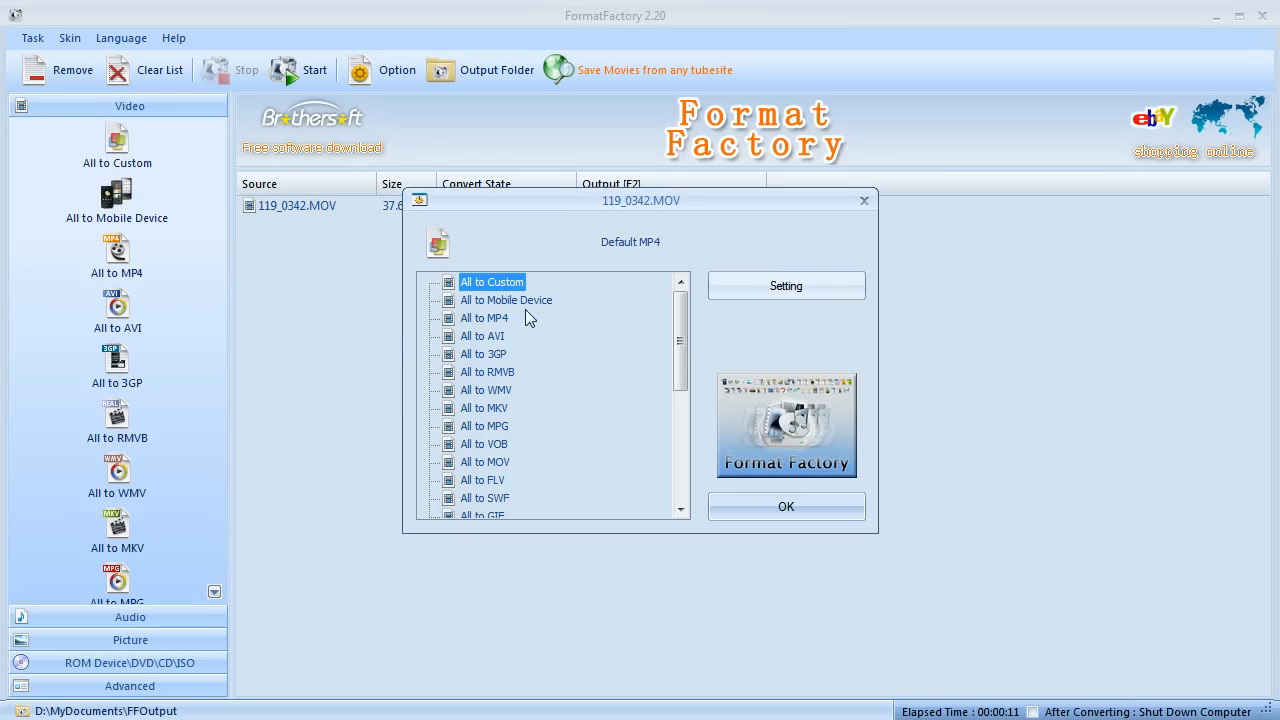
click(784, 284)
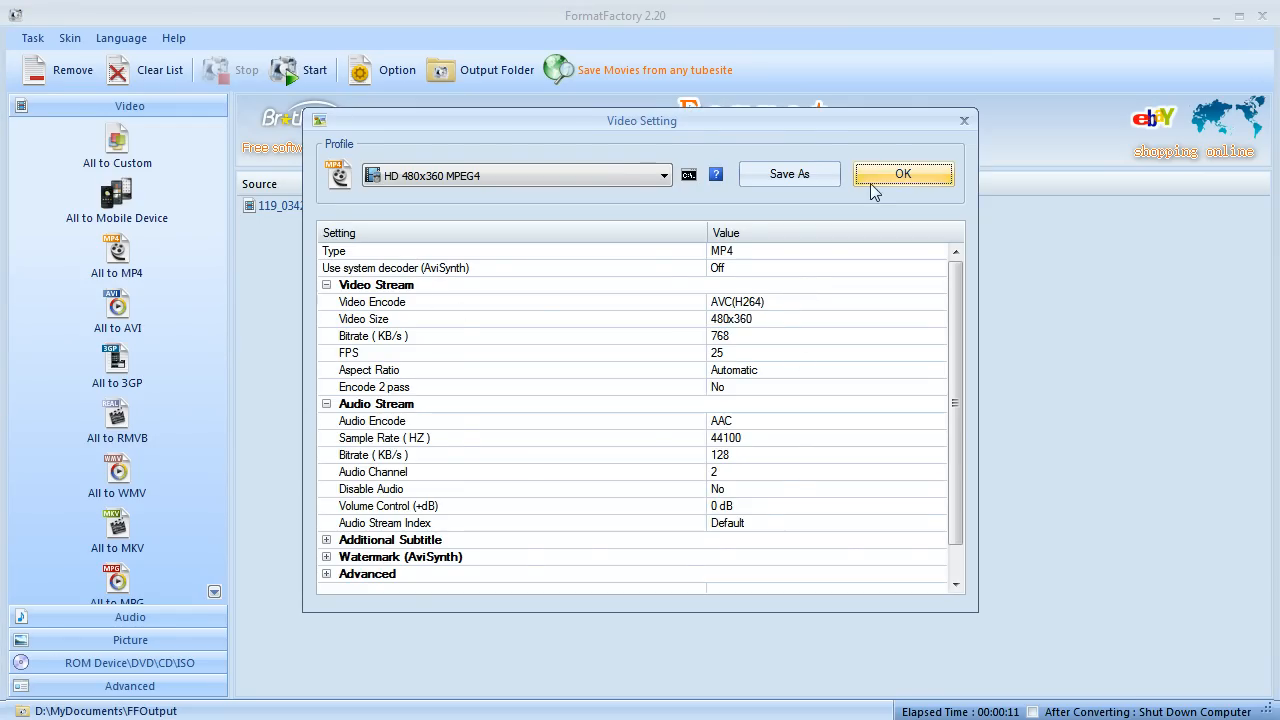
click(902, 172)
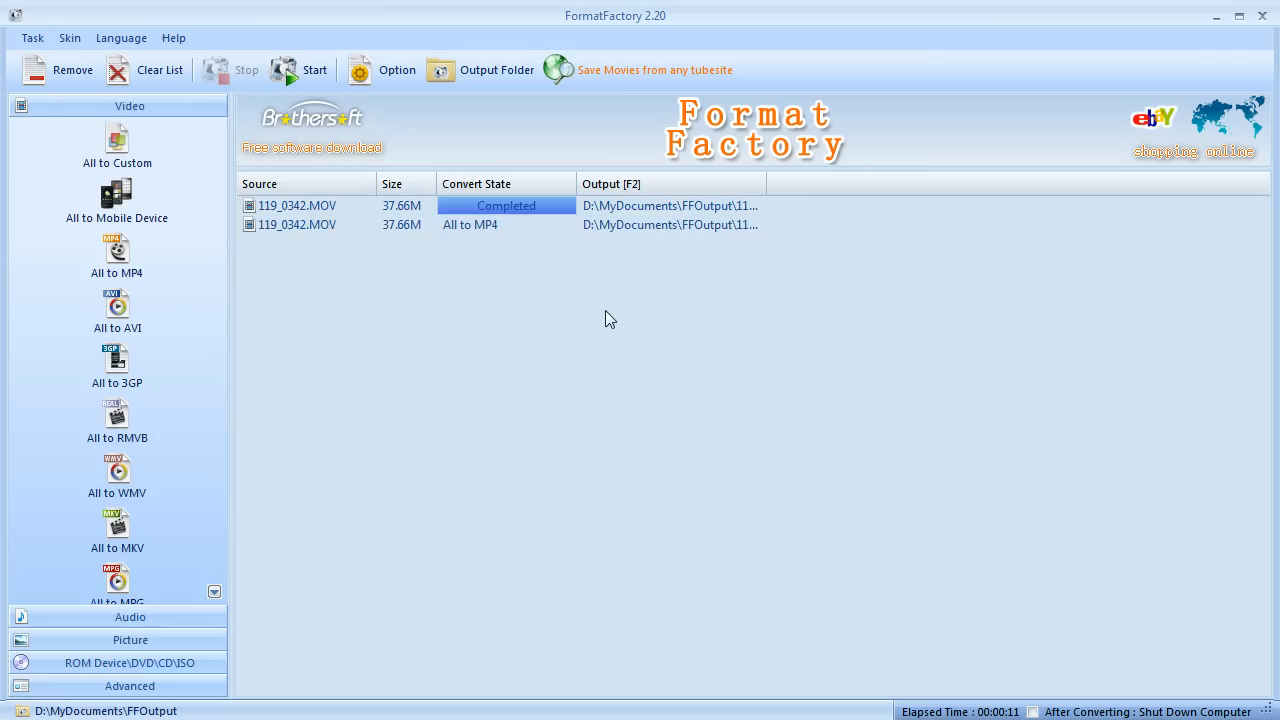
Step: Set the second task's range to start at 00:00:12 and end at 00:00:22, and confirm
right_click(296, 224)
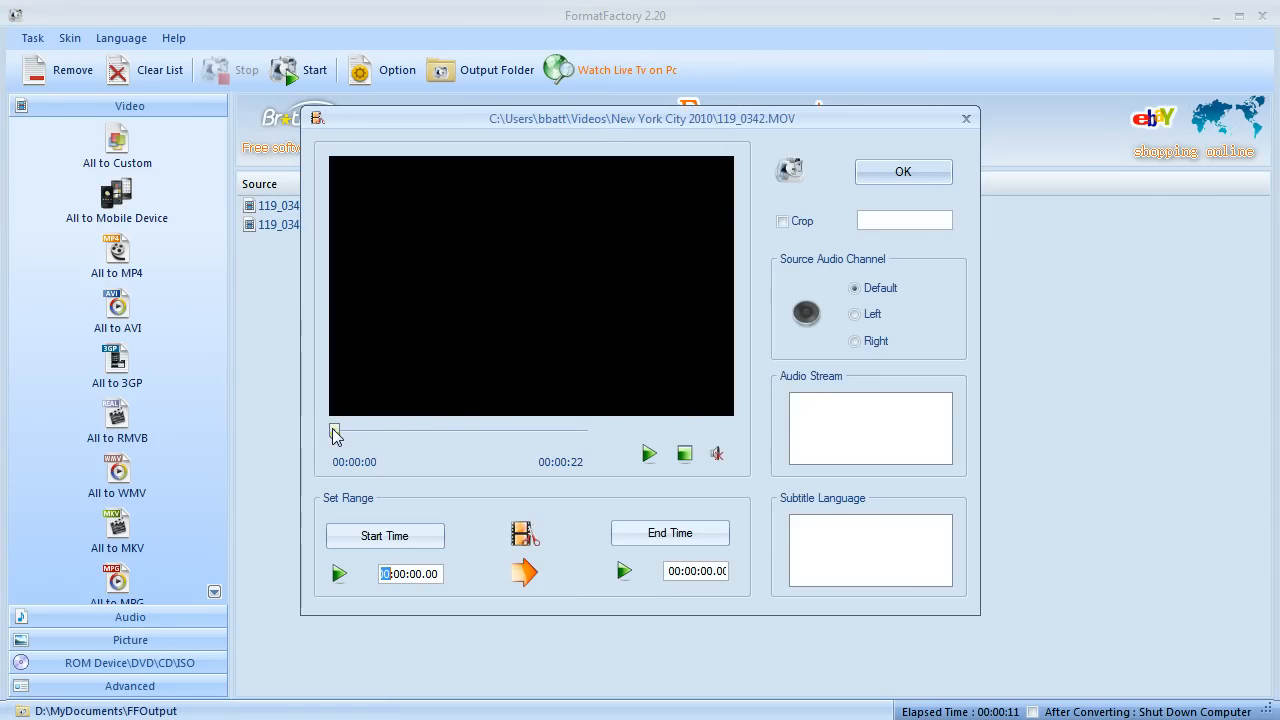
drag(336, 432, 470, 432)
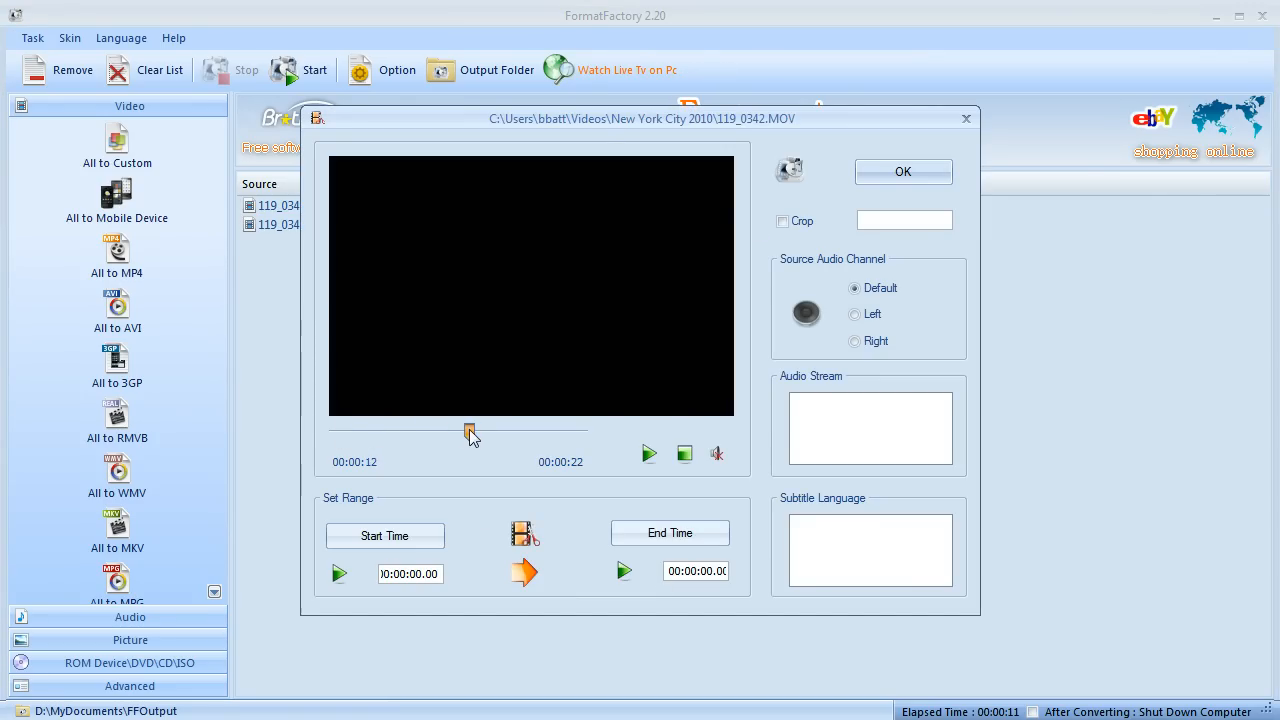
drag(470, 432, 490, 432)
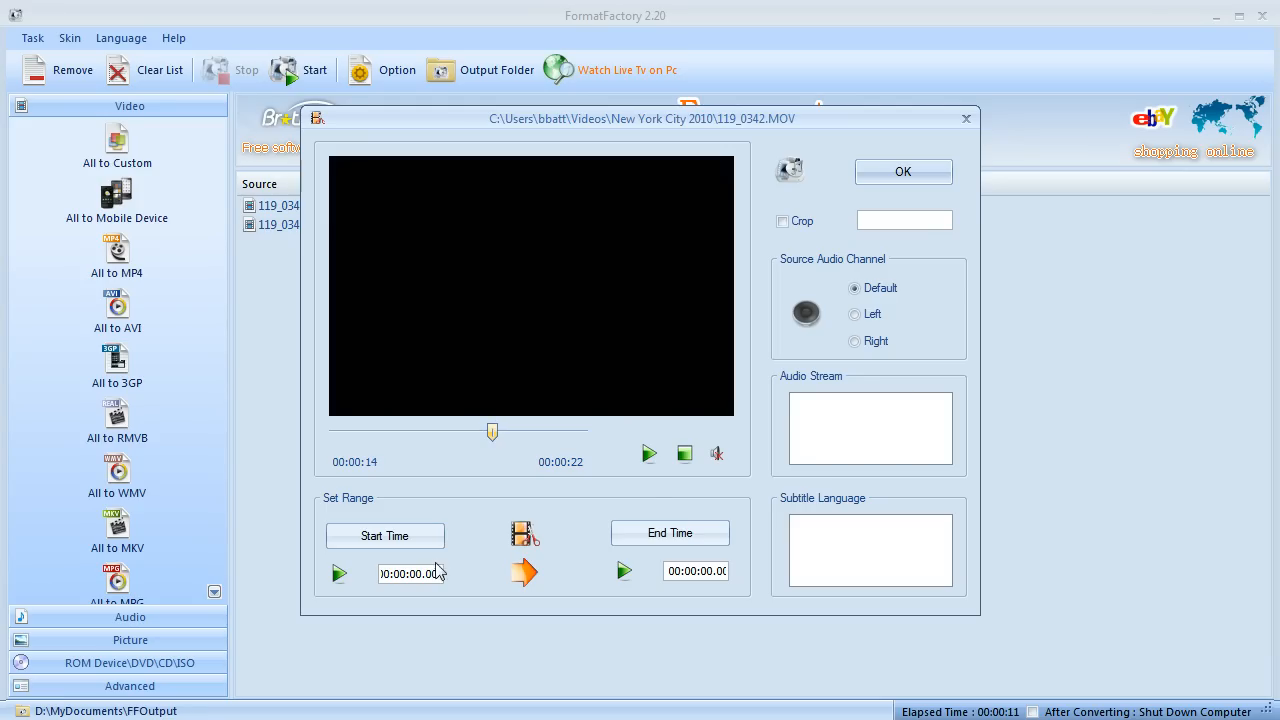
click(648, 452)
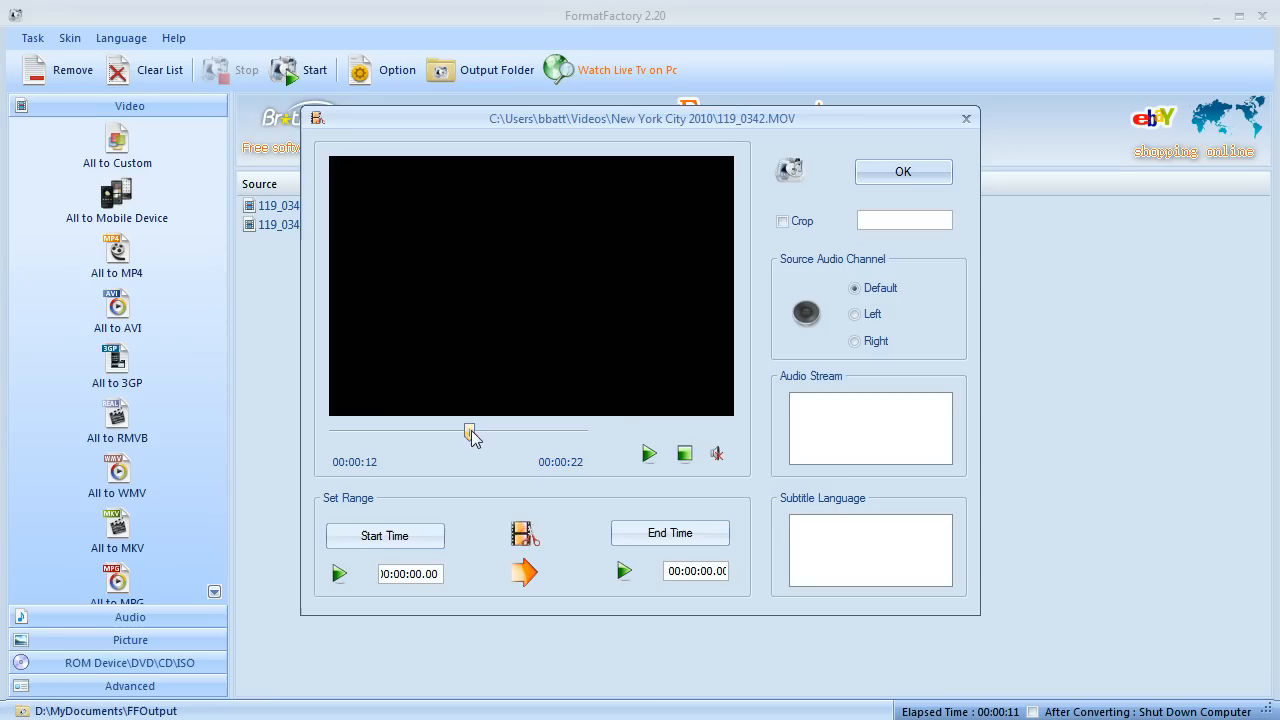
click(384, 536)
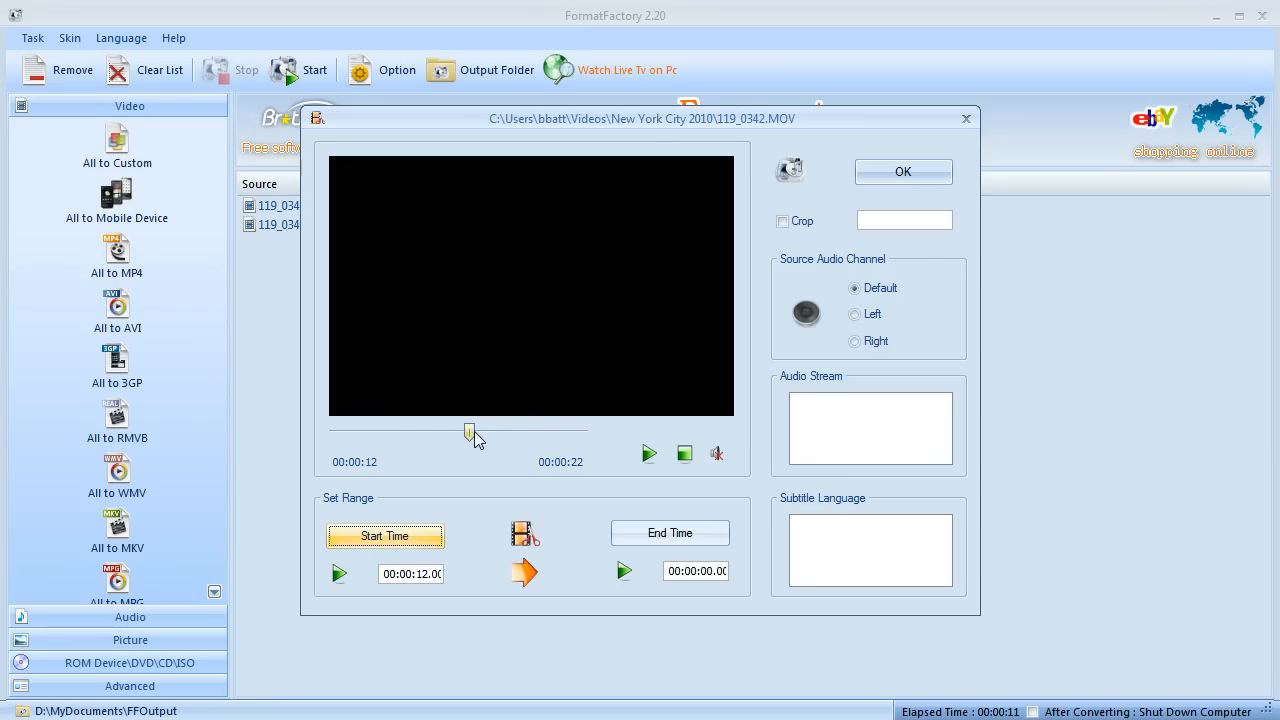
click(668, 532)
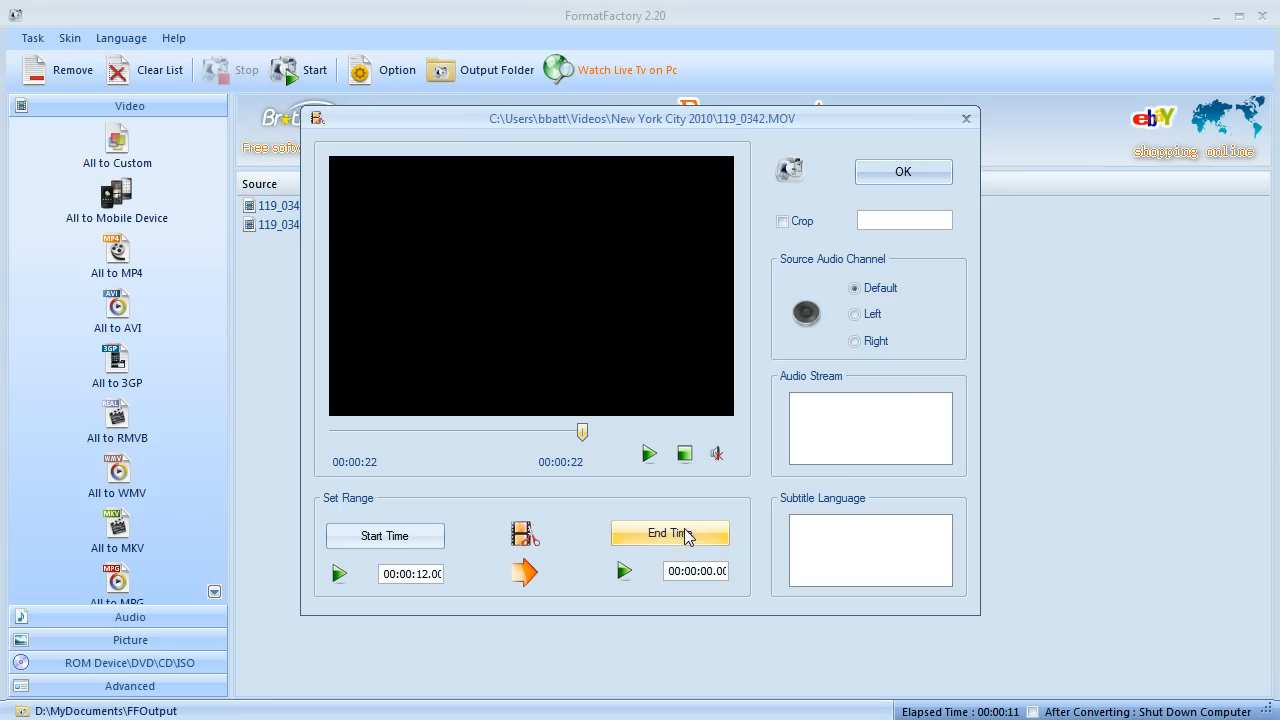
click(668, 532)
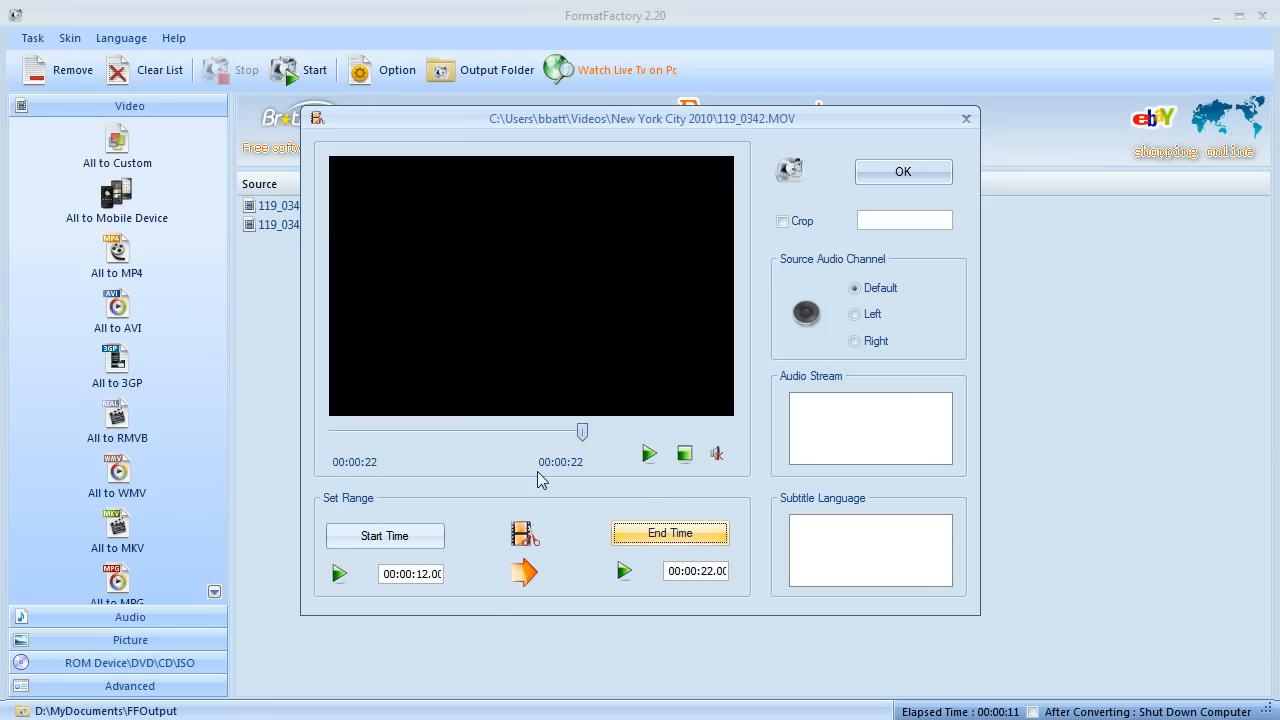
mouse_move(416, 636)
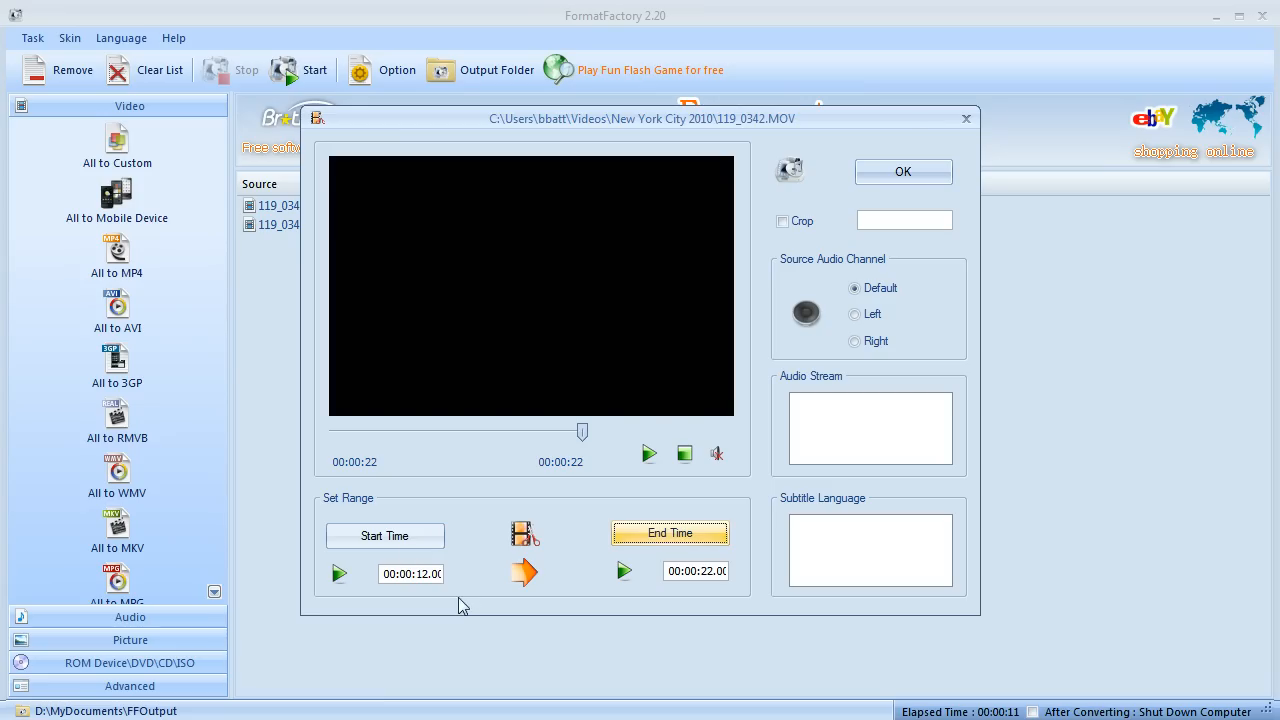
mouse_move(456, 536)
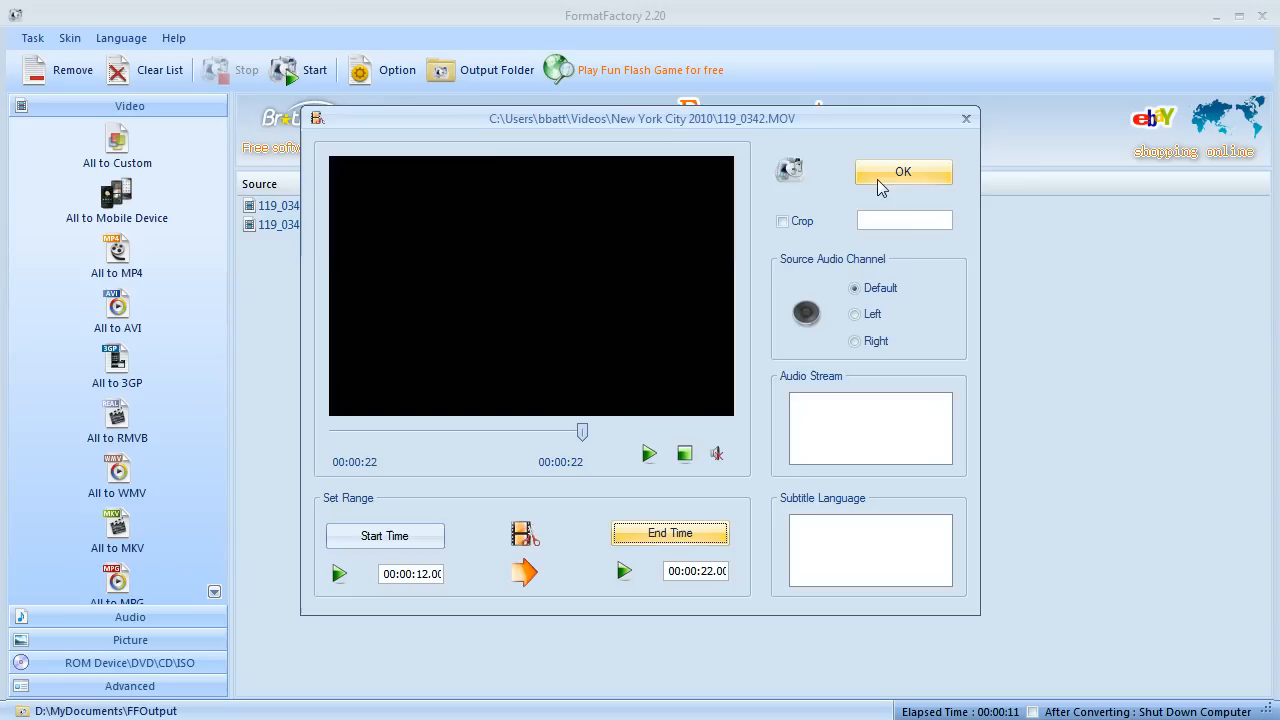
click(902, 172)
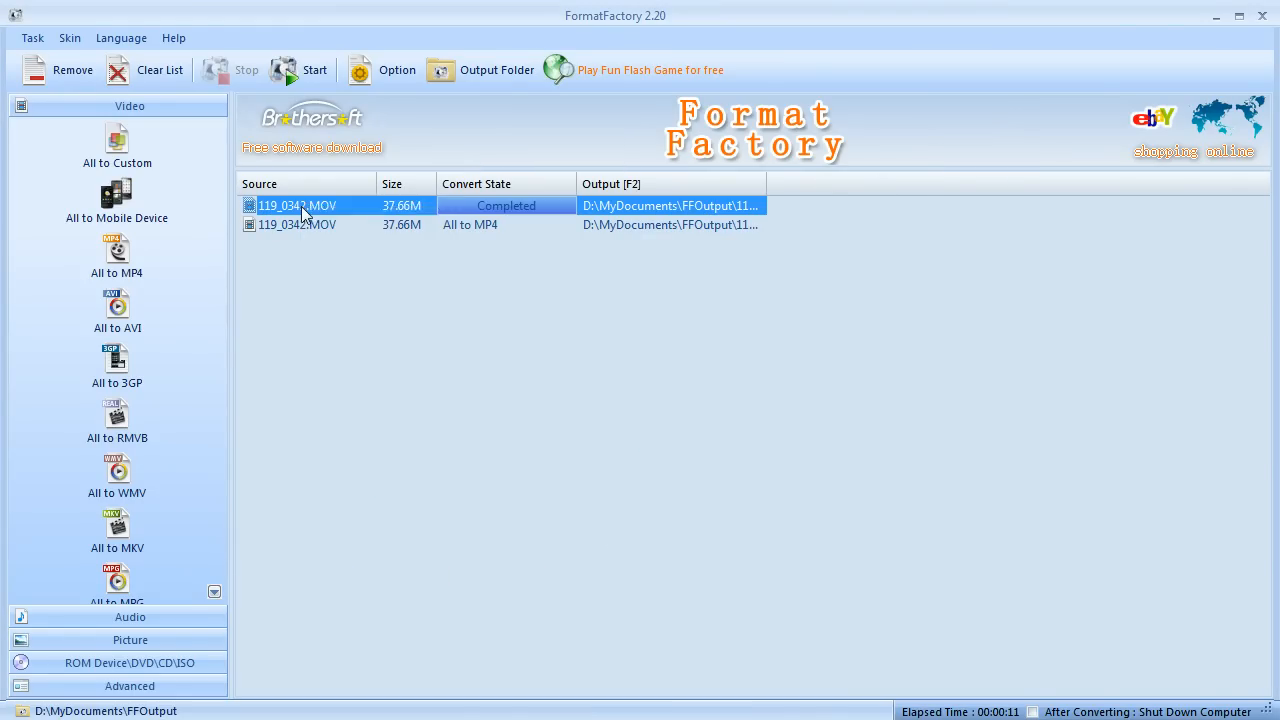
Step: Remove the completed first task and convert the remaining 12–22 s clip
right_click(296, 204)
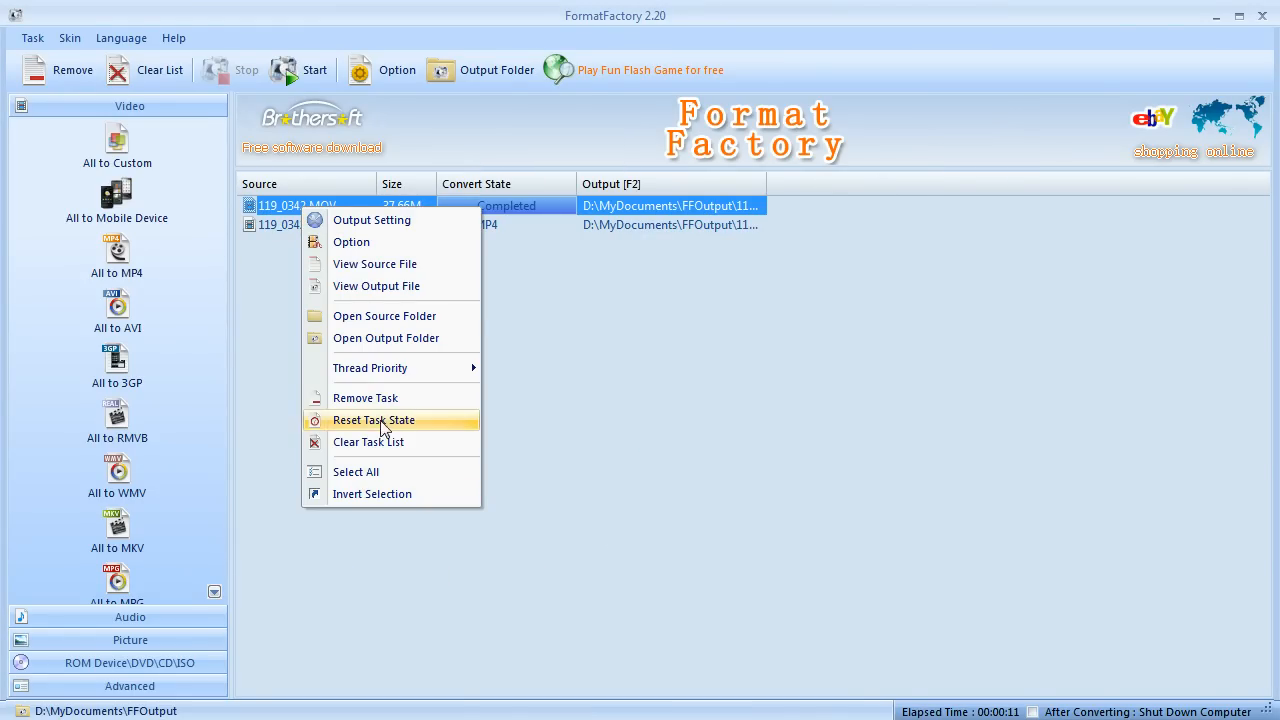
click(372, 420)
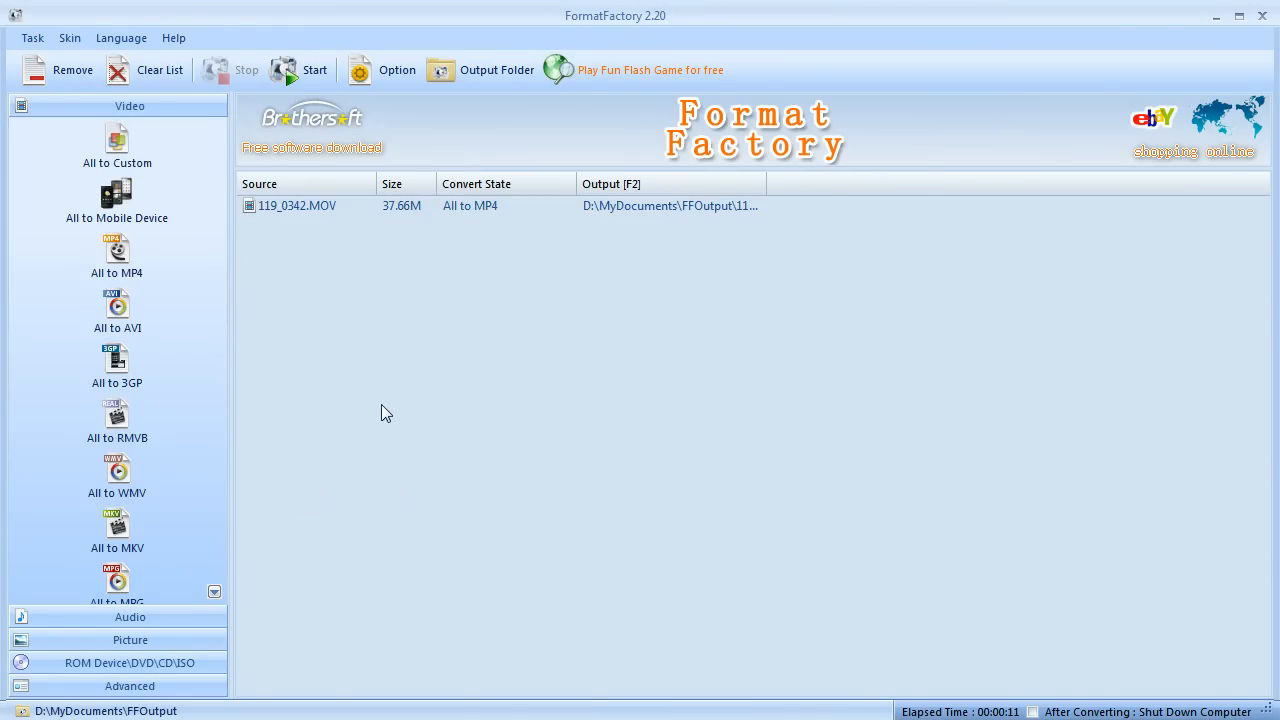
click(300, 70)
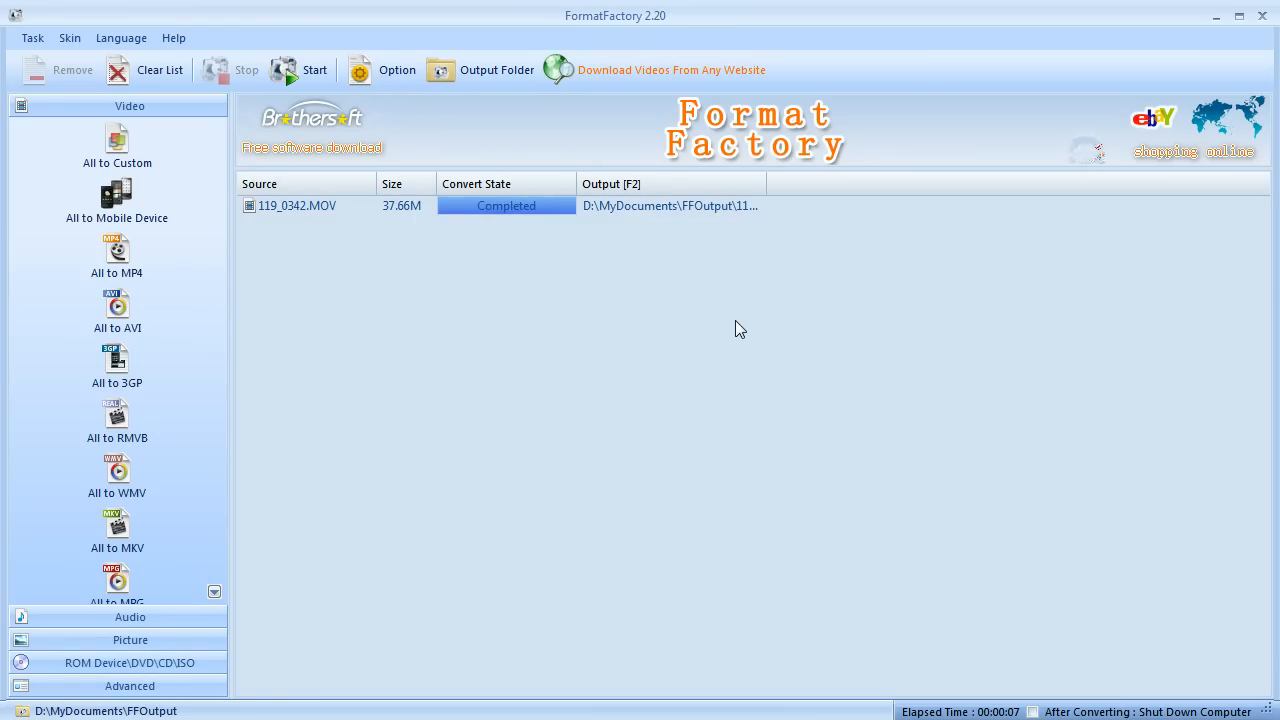
mouse_move(536, 110)
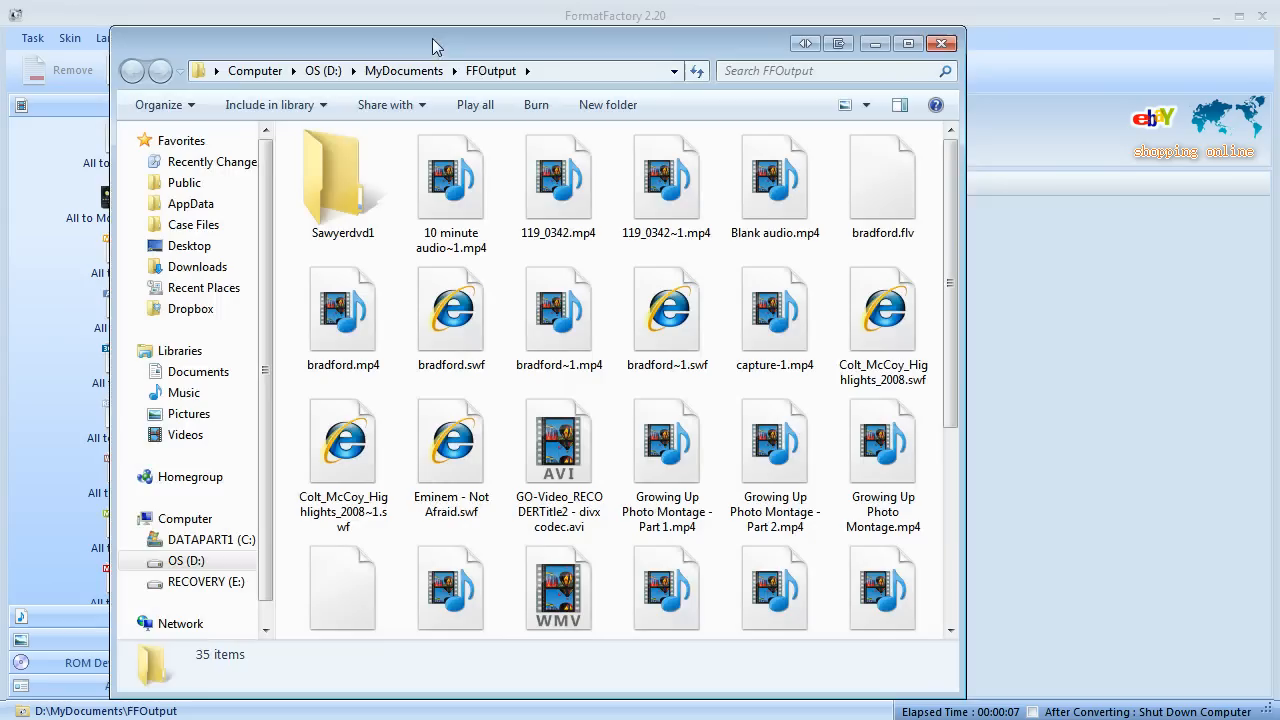
Step: Check 119_0342.mp4 (11 s) and 119_0342~1.mp4 (9 s) in FFOutput, then close Explorer
click(560, 180)
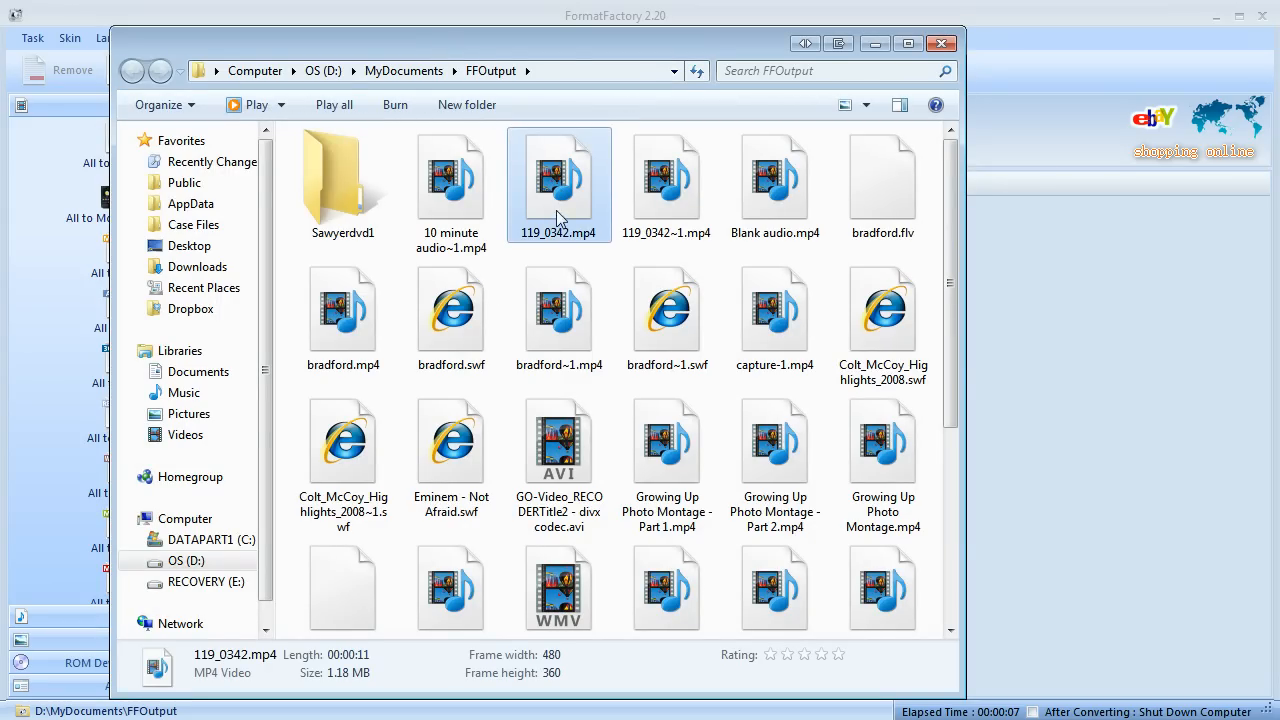
mouse_move(690, 200)
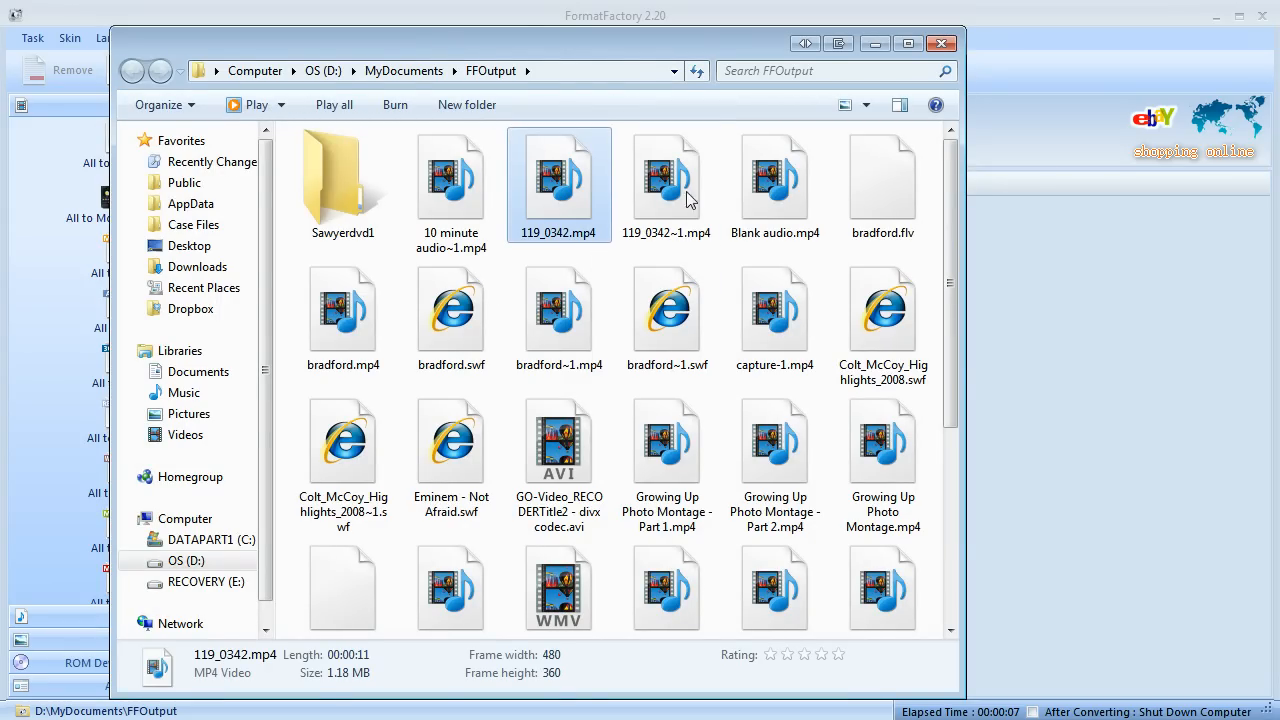
click(668, 180)
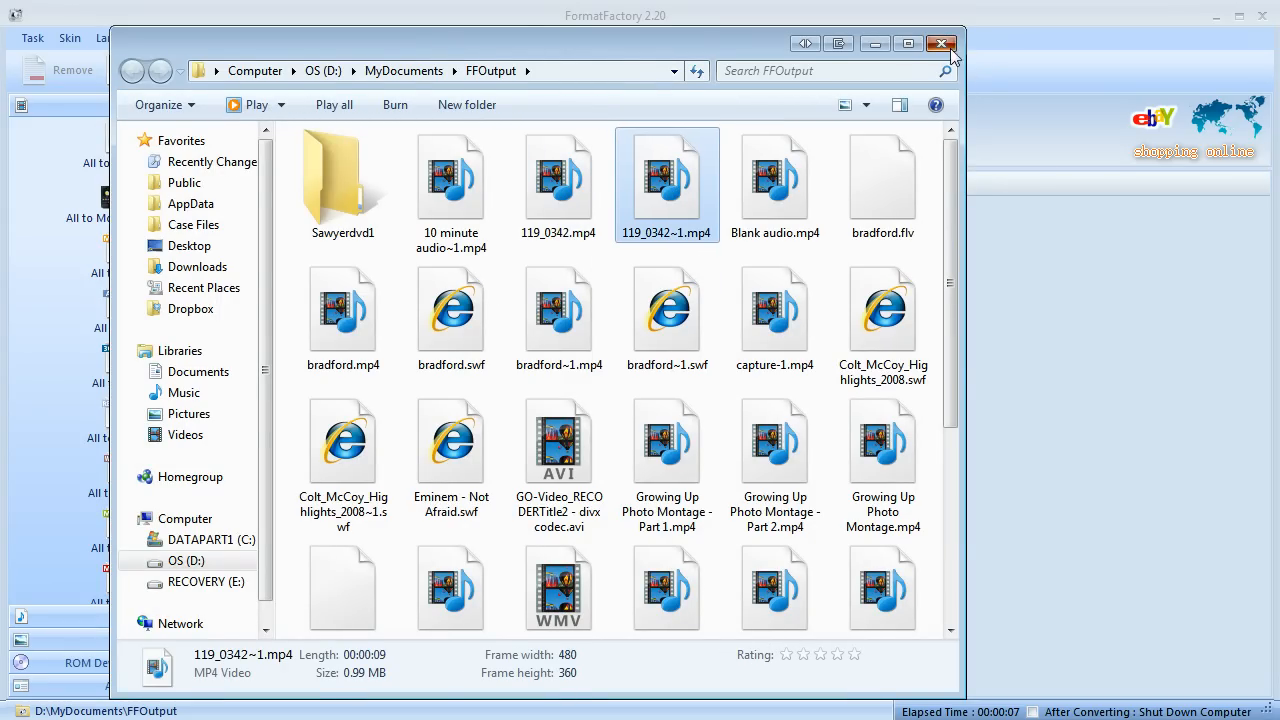
click(940, 44)
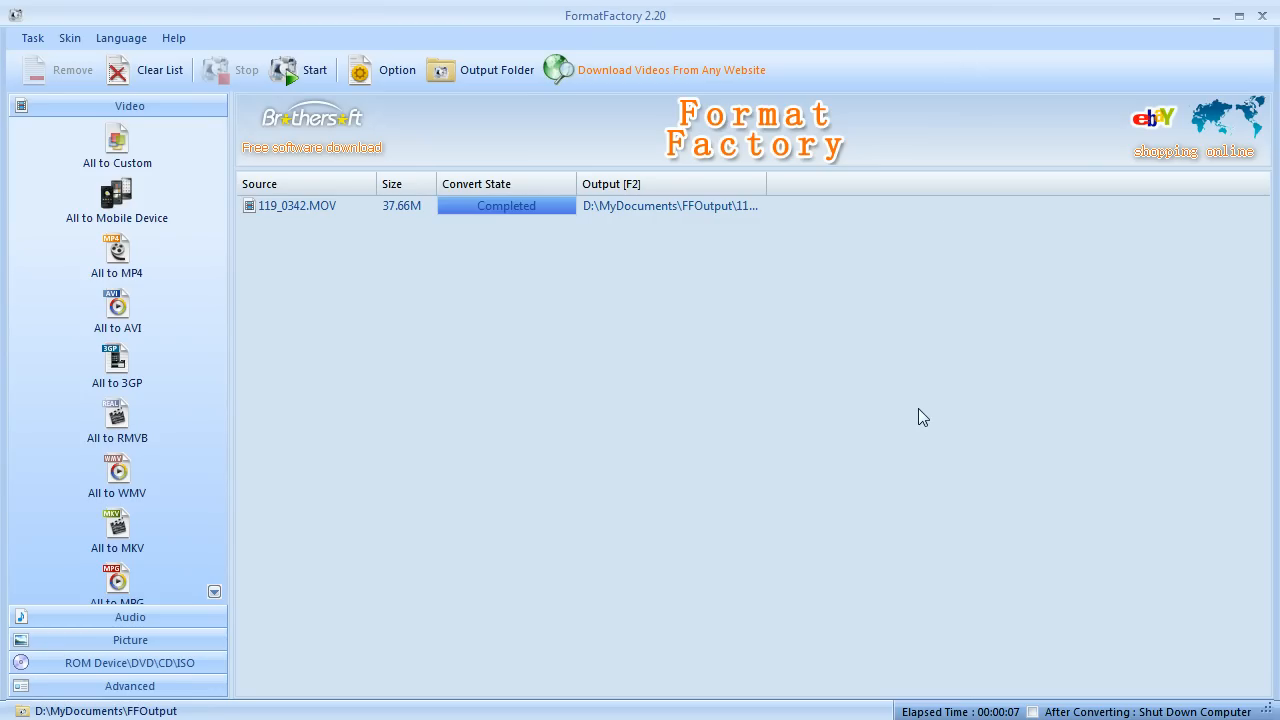